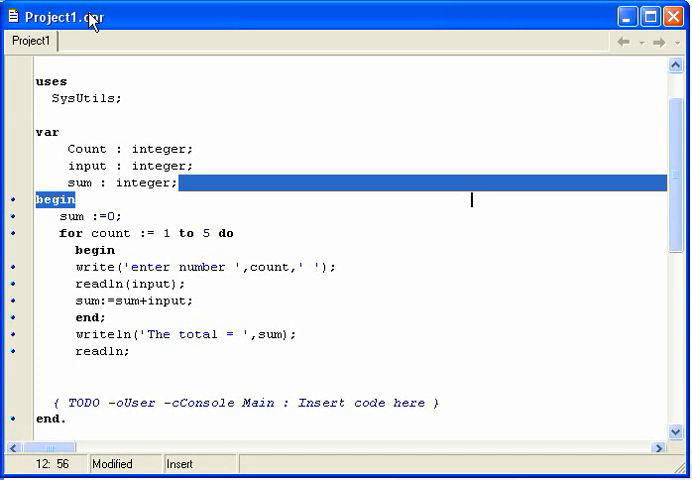
{"action": "mouse_move", "coordinate": [206, 373]}
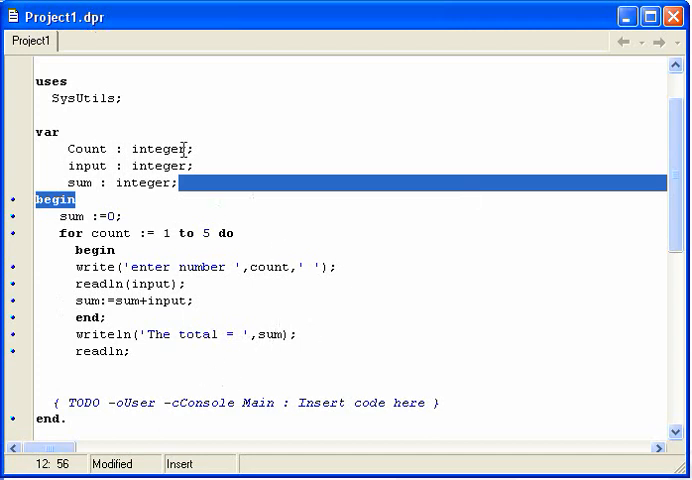
{"action": "mouse_move", "coordinate": [315, 308]}
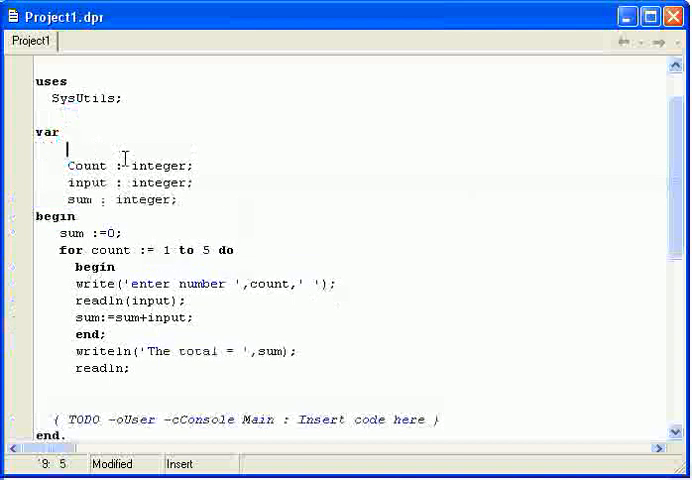
Declare countto as integer and change the loop header to 'while count < 10 do'.
{"action": "type", "text": "countto : integer;"}
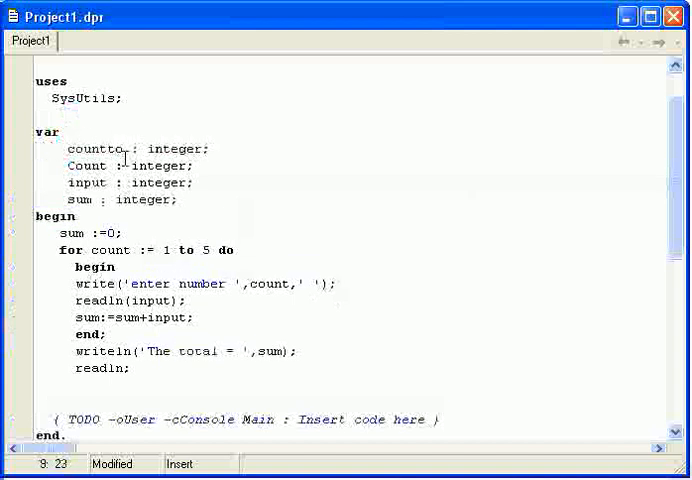
{"action": "double_click", "coordinate": [70, 250]}
{"action": "type", "text": "while count <"}
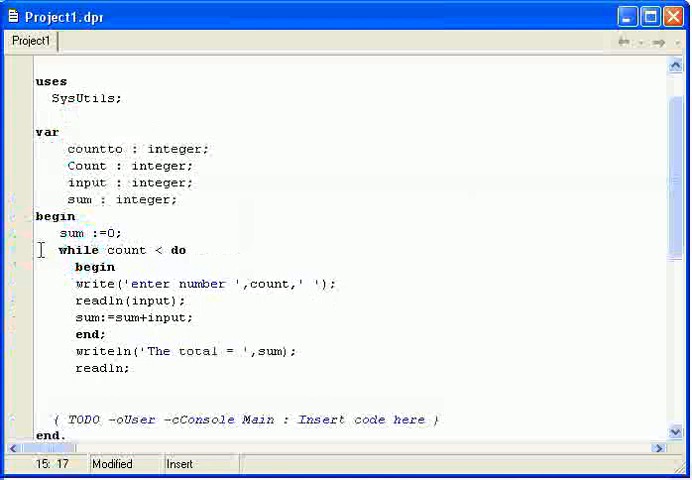
{"action": "type", "text": "10"}
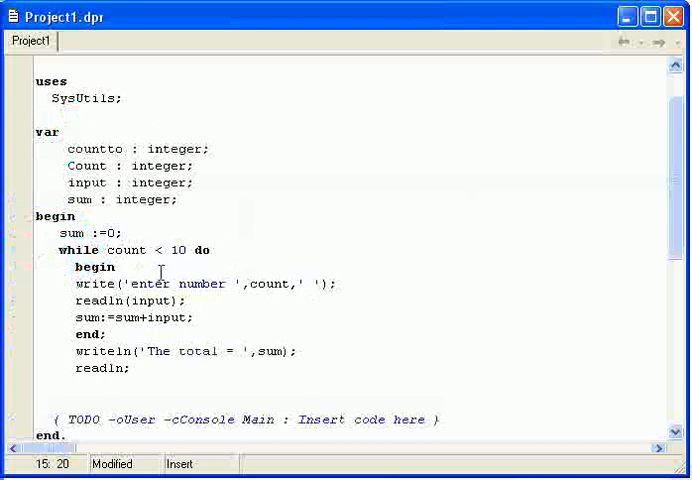
Add 'count:=count+1;' inside the loop body and run the program.
{"action": "left_click", "coordinate": [196, 318]}
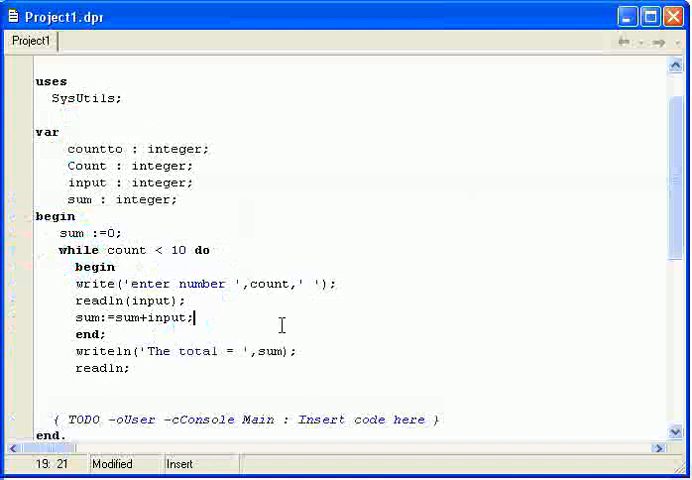
{"action": "type", "text": "count+"}
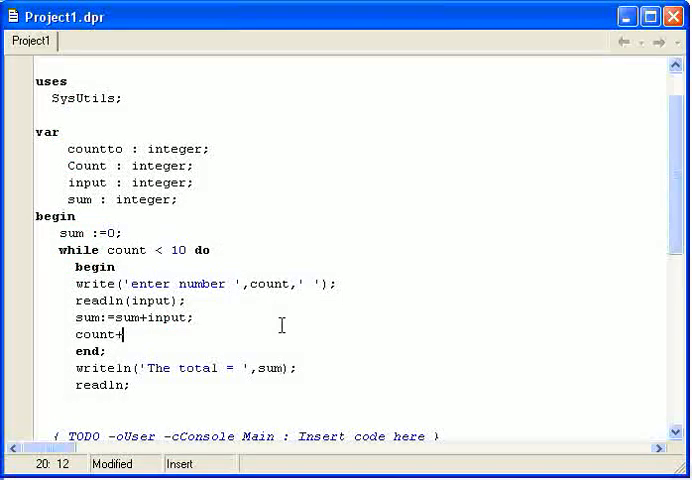
{"action": "key", "text": "Backspace"}
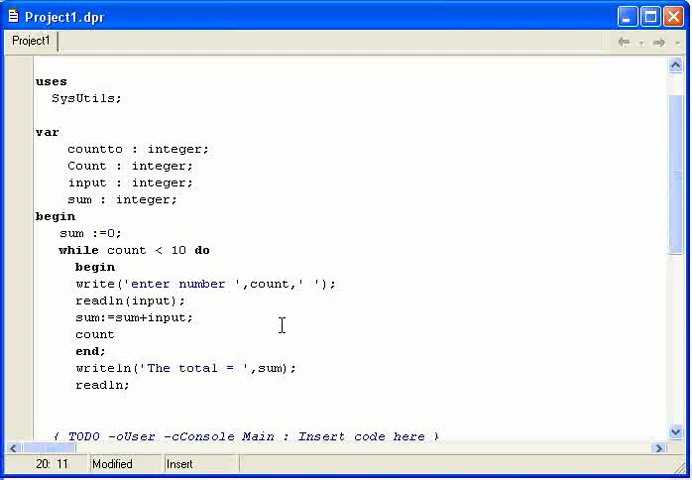
{"action": "type", "text": ":=count+"}
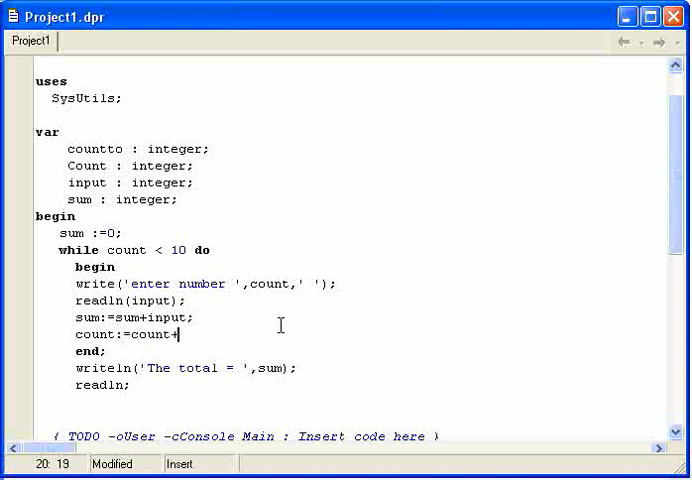
{"action": "type", "text": "1;"}
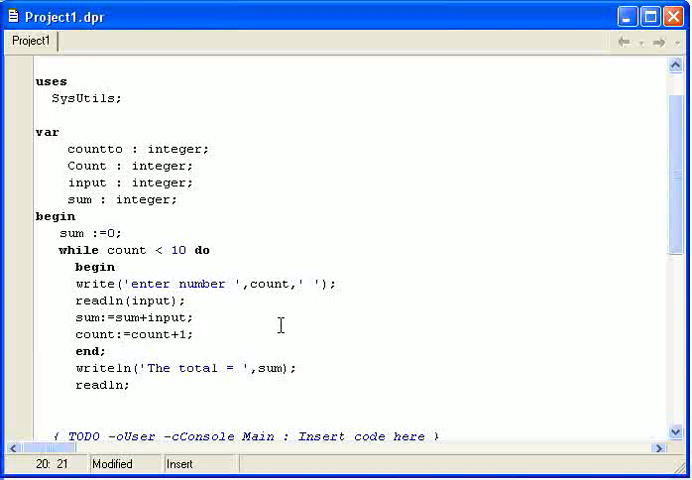
{"action": "left_click", "coordinate": [198, 334]}
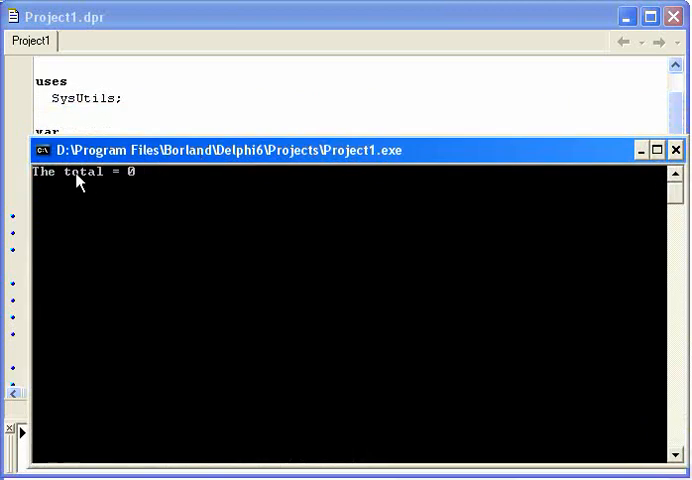
{"action": "mouse_move", "coordinate": [621, 171]}
{"action": "type", "text": "co"}
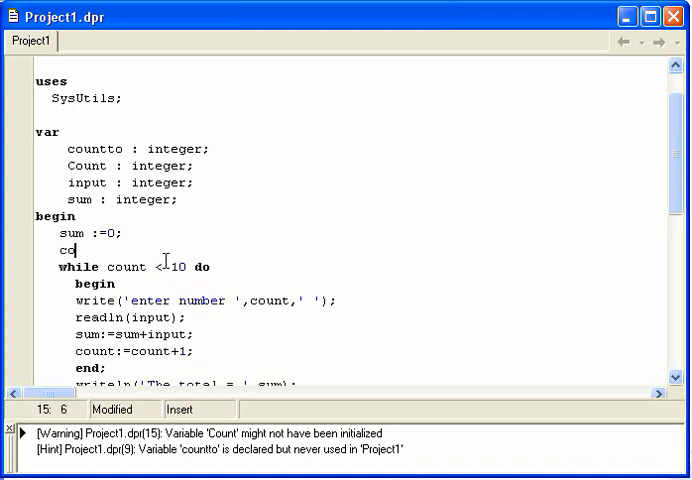
Initialize 'count := 1;' above the while loop.
{"action": "type", "text": "unt :="}
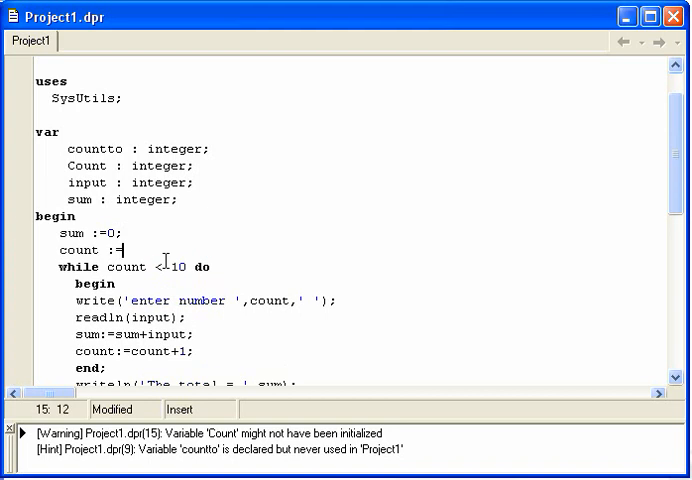
{"action": "type", "text": "1;"}
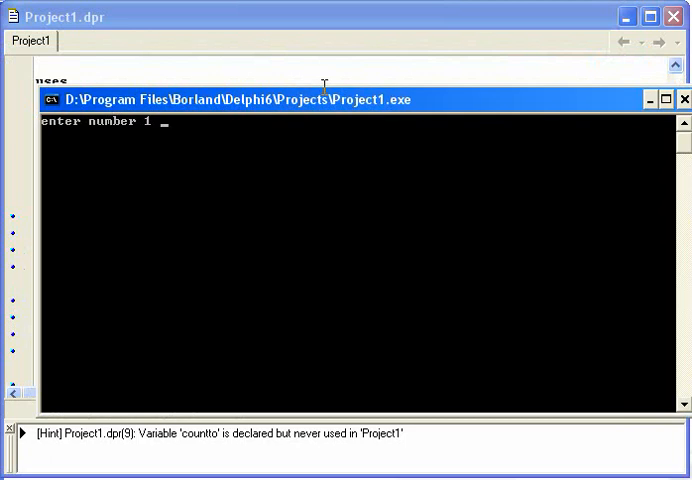
Enter 50 at the number prompts until the program finishes at number 9.
{"action": "type", "text": "50"}
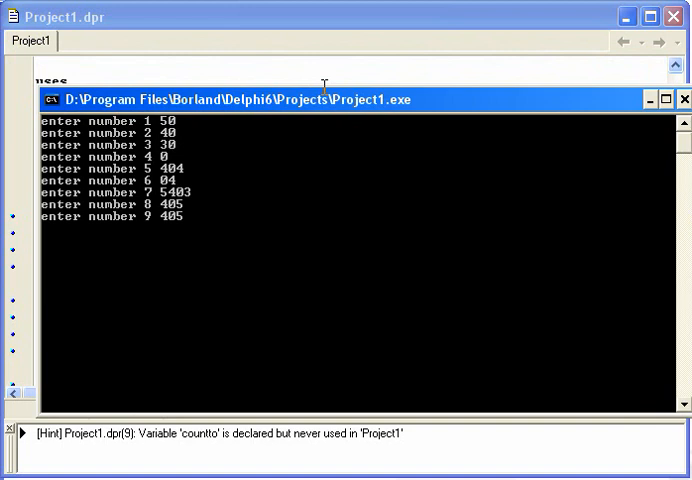
{"action": "key", "text": "Return"}
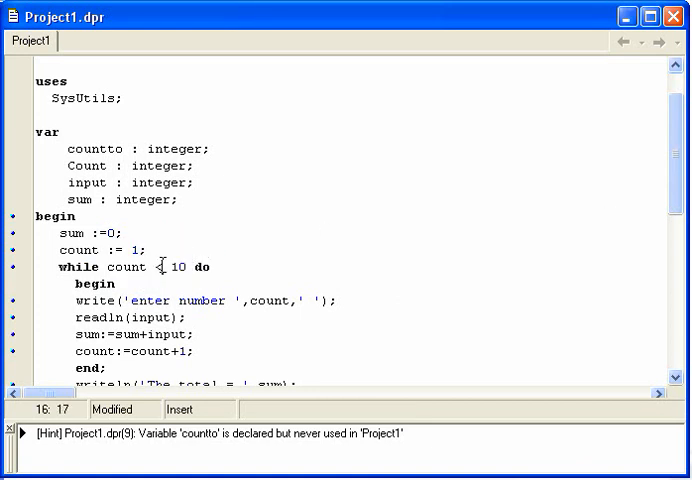
Change the condition to count <= 10 and add writeln('Enter the number of number you have ') with readln(countto) before the loop.
{"action": "type", "text": "="}
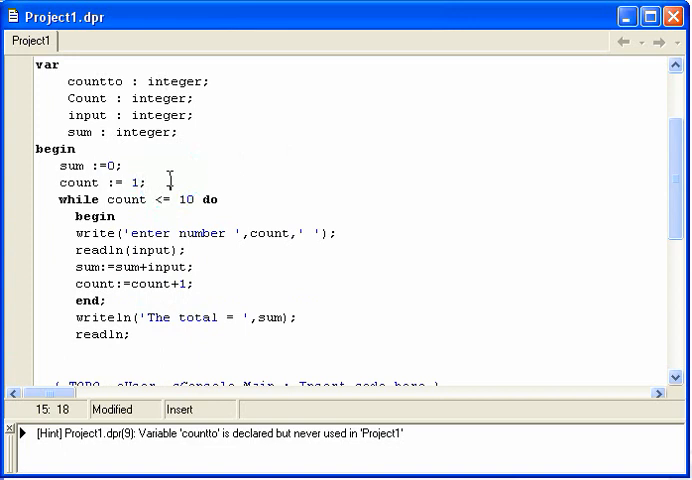
{"action": "type", "text": "wri"}
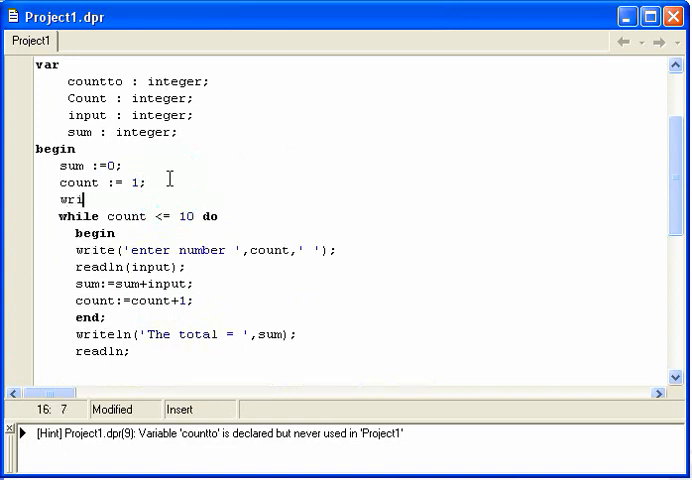
{"action": "key", "text": "Backspace"}
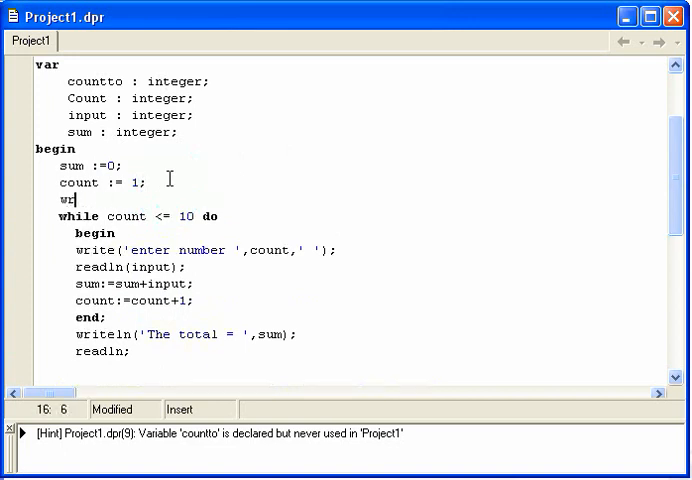
{"action": "type", "text": "iteln('E"}
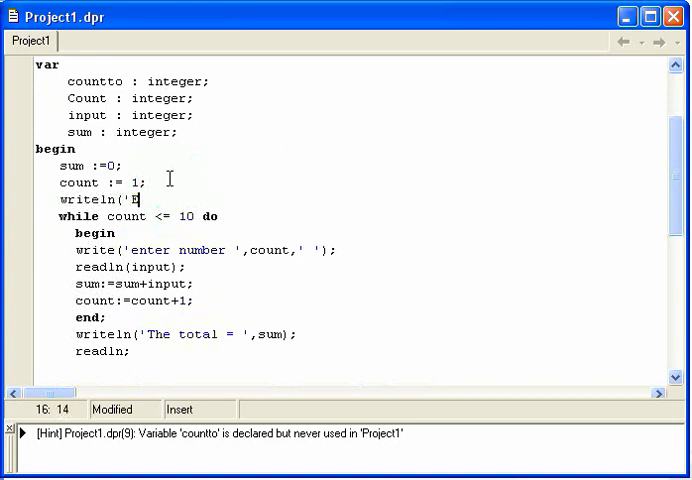
{"action": "type", "text": "nter the number of number you"}
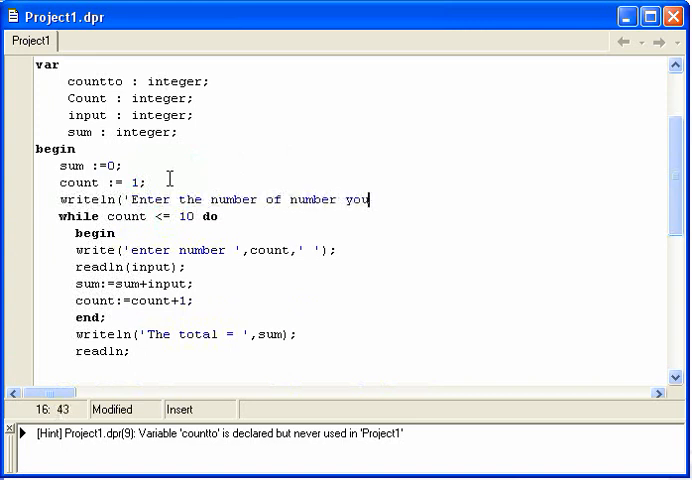
{"action": "type", "text": "have'"}
{"action": "type", "text": "readln(co"}
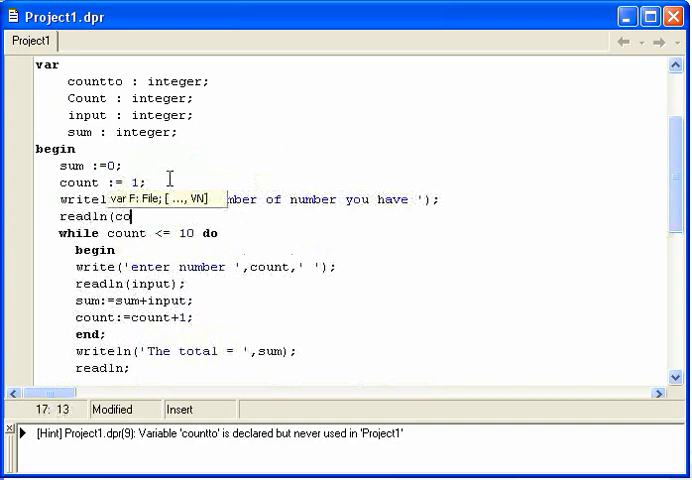
{"action": "type", "text": "untto);"}
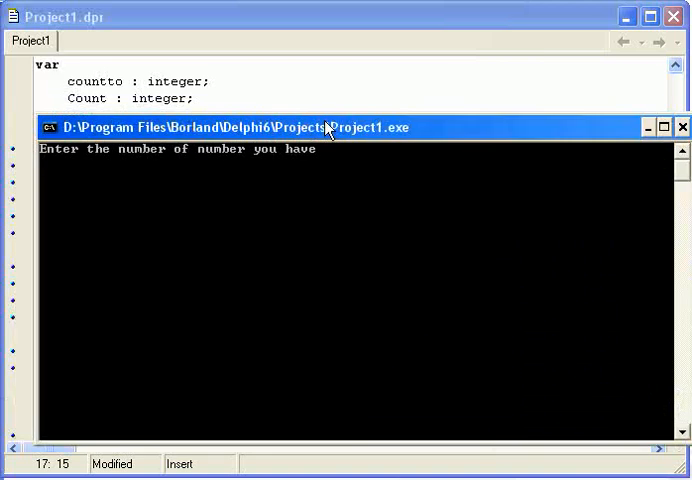
Answer the running program with 4 numbers, then enter 50 and 20 at the prompts.
{"action": "type", "text": "4"}
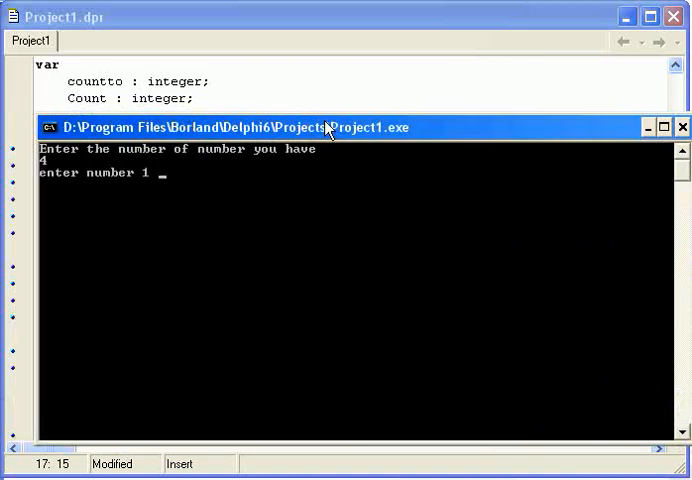
{"action": "type", "text": "50"}
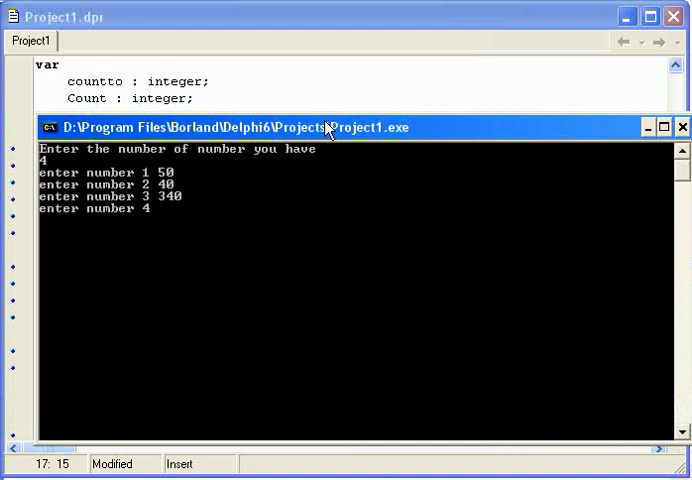
{"action": "type", "text": "20"}
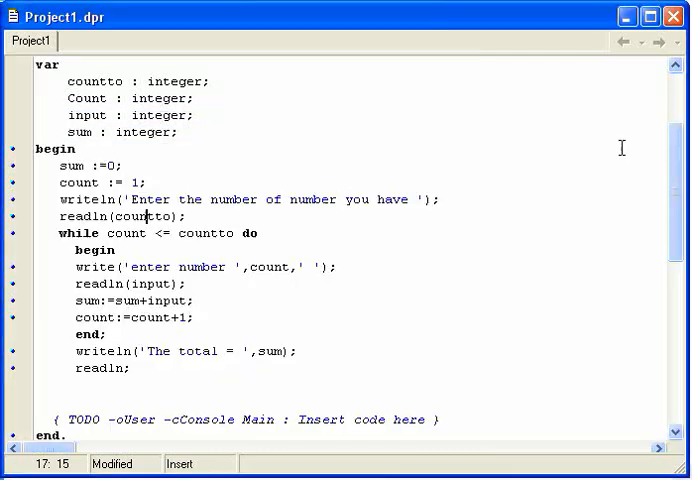
{"action": "mouse_move", "coordinate": [506, 306]}
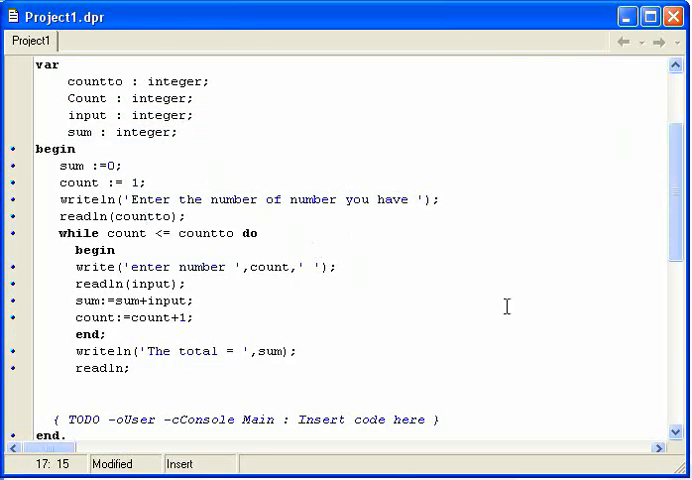
{"action": "scroll", "scroll_direction": "down", "scroll_amount": 3}
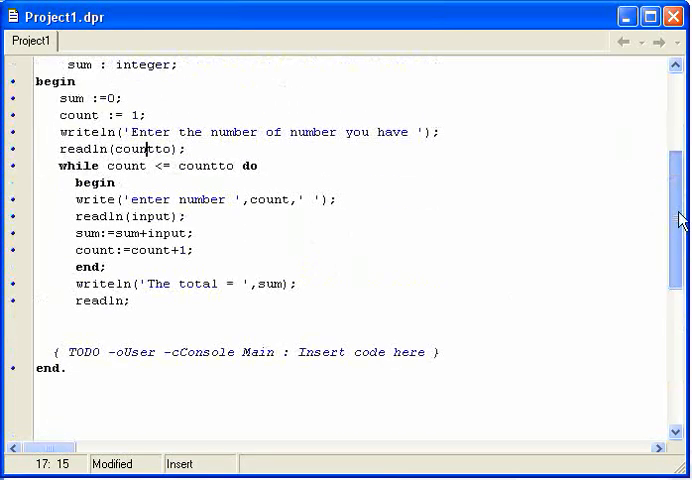